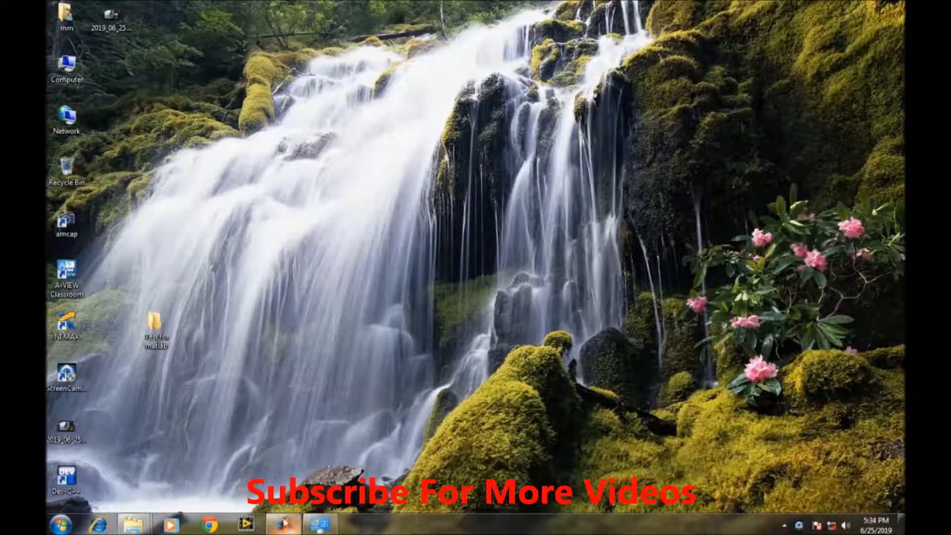
Launch MATLAB R2014a so the Command Window is ready in the Test for matlab folder.
click(285, 525)
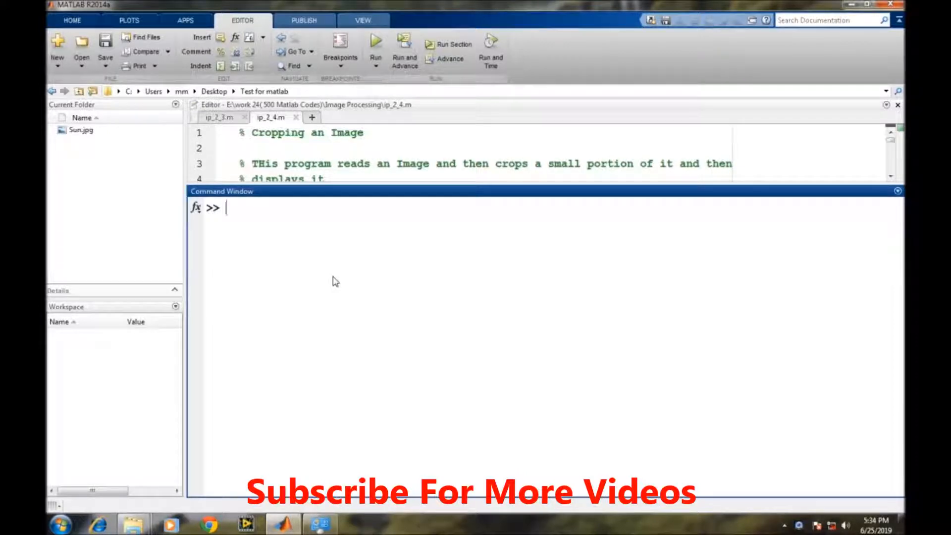
Preview sun.jpg with imshow in a figure window, then close that figure.
text(i)
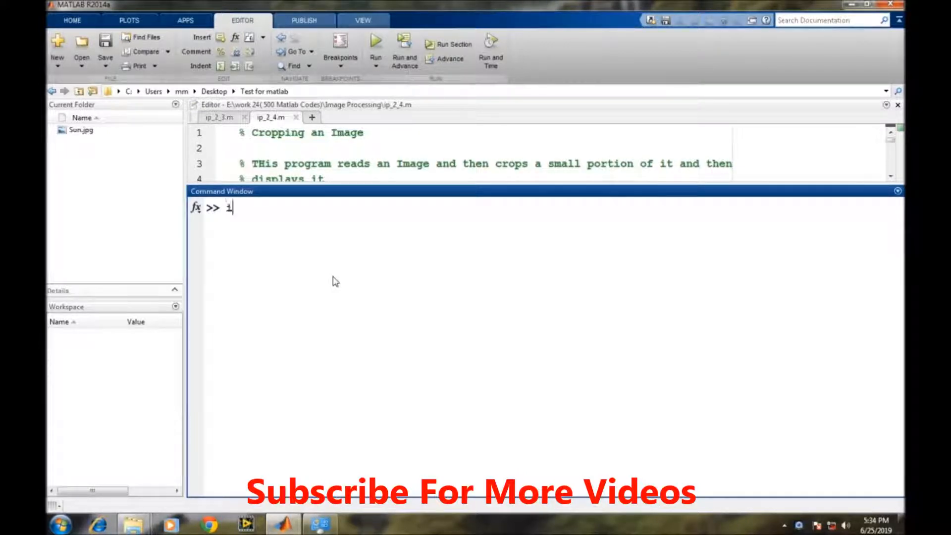
text(mshow)
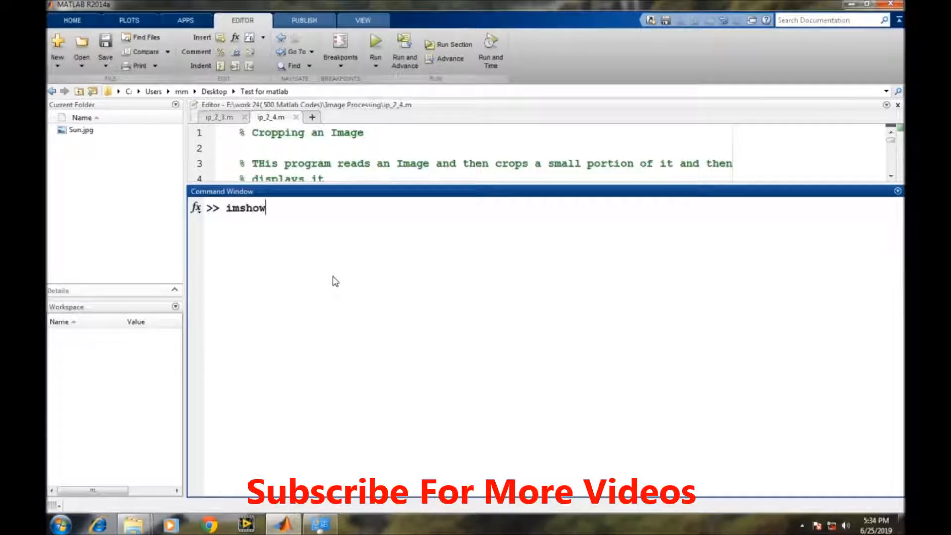
text(('sun.j)
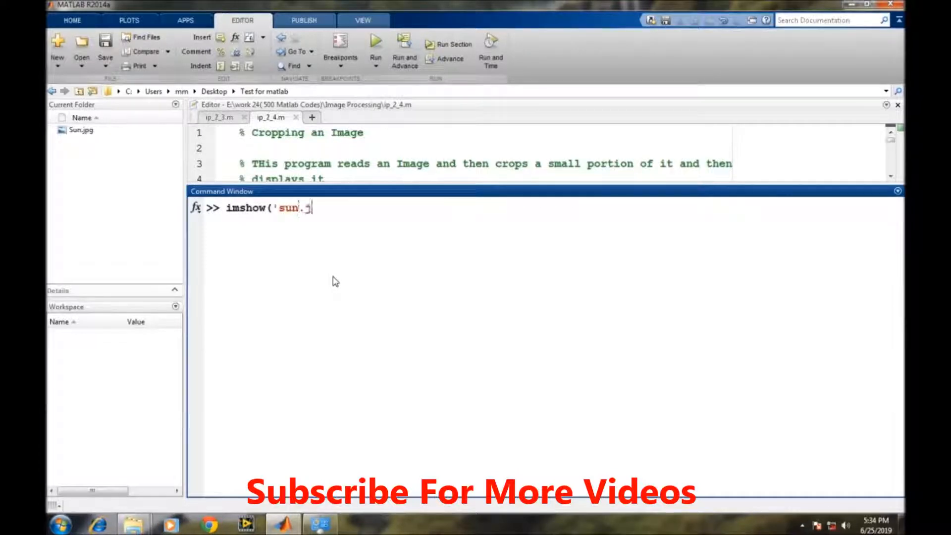
text(jpg')
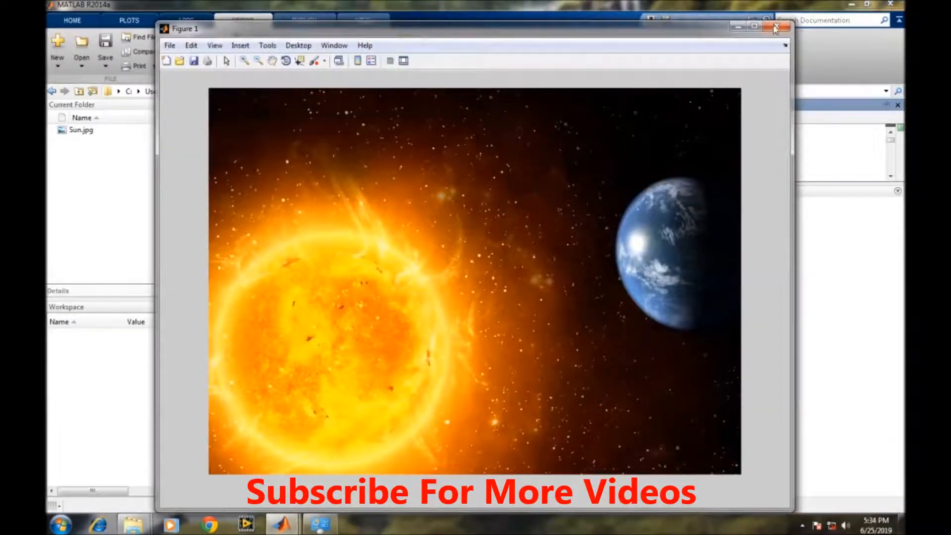
click(774, 28)
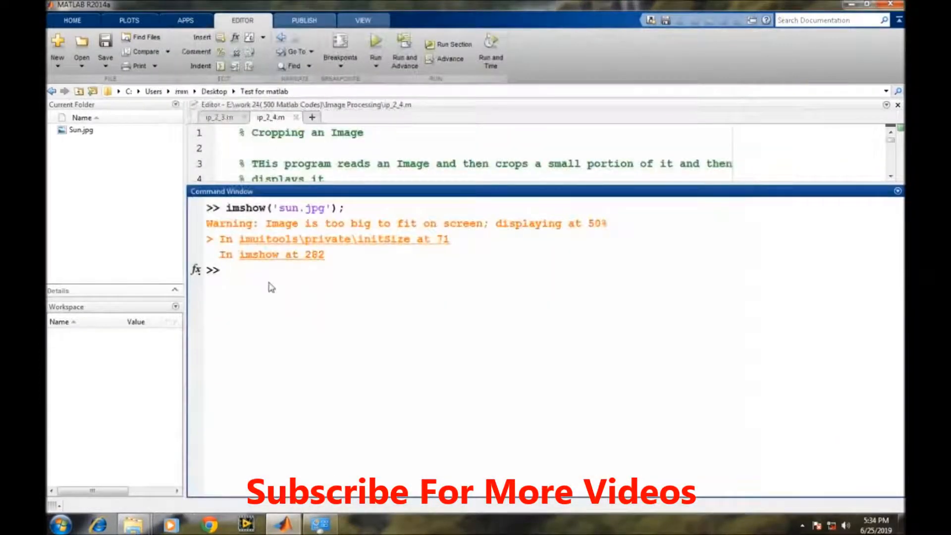
Read sun.jpg into a variable img with imread, a 1292x1780x3 uint8 array.
click(232, 270)
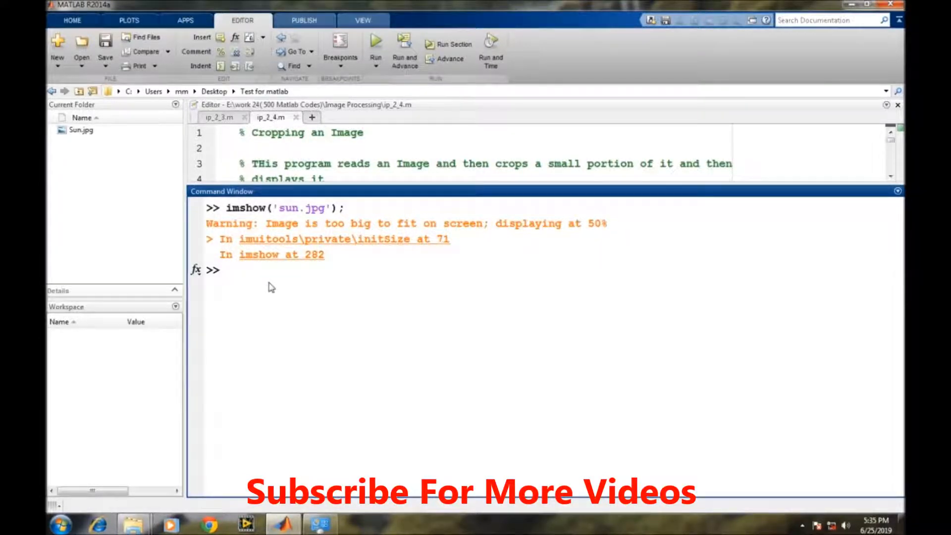
text(i)
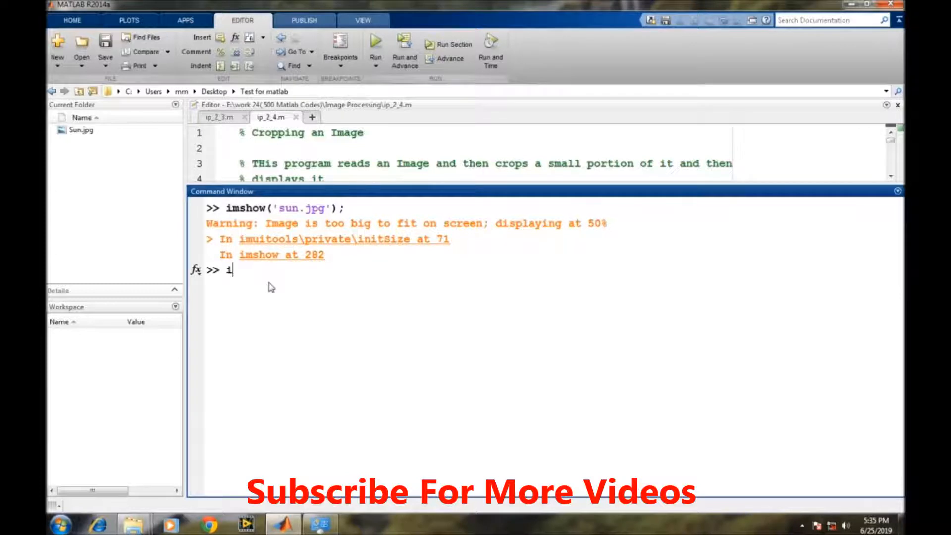
text(mg =)
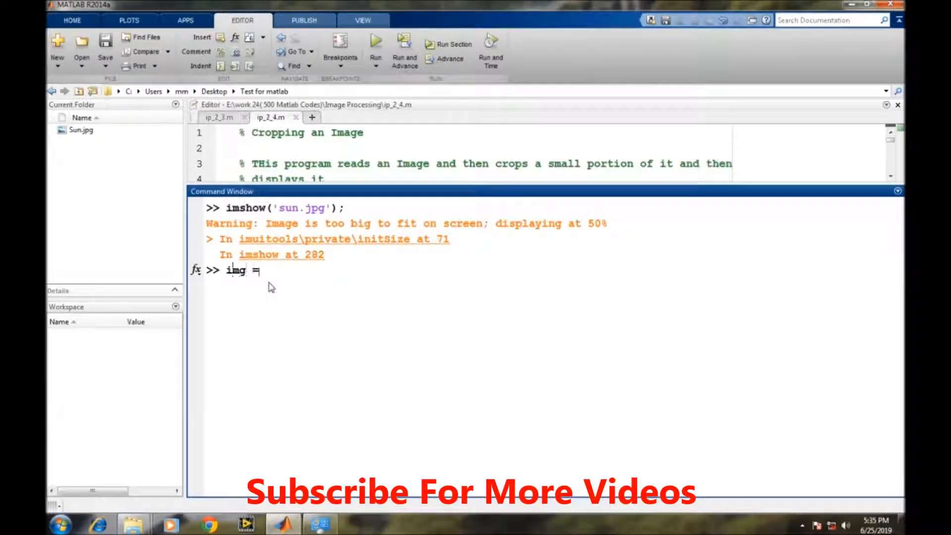
text(imread()
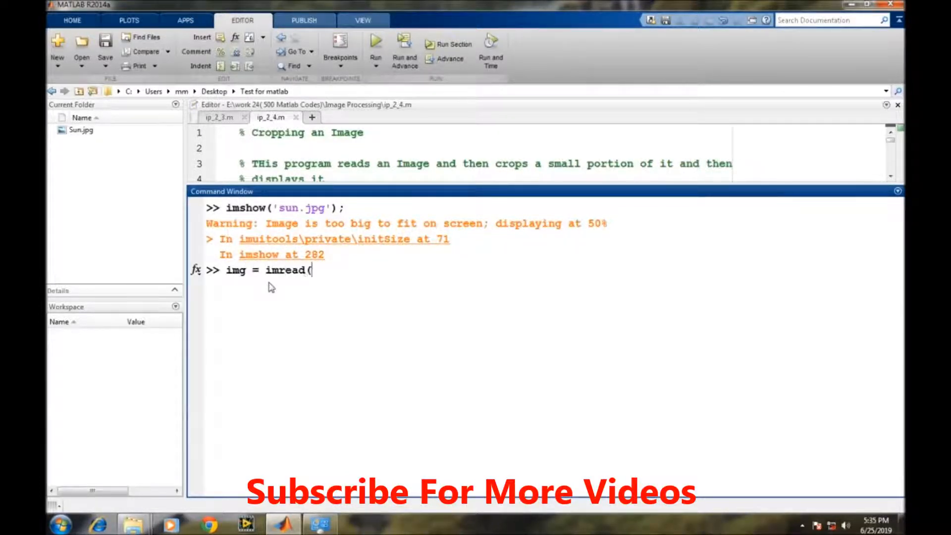
text('sun.)
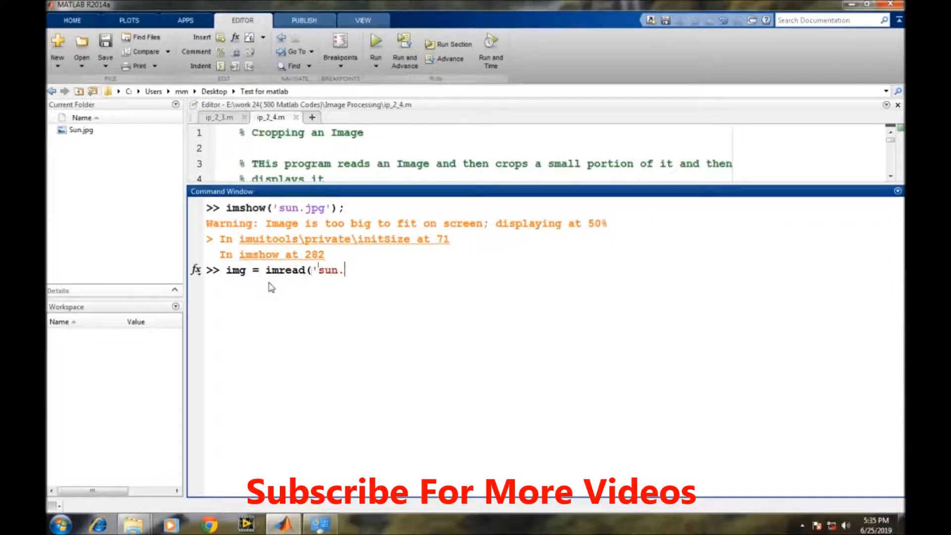
text(jp)
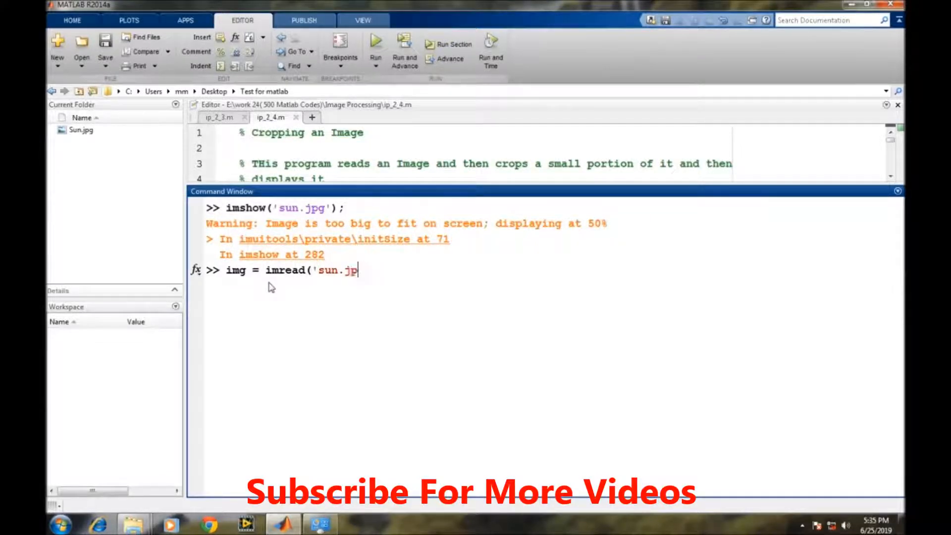
key(Enter)
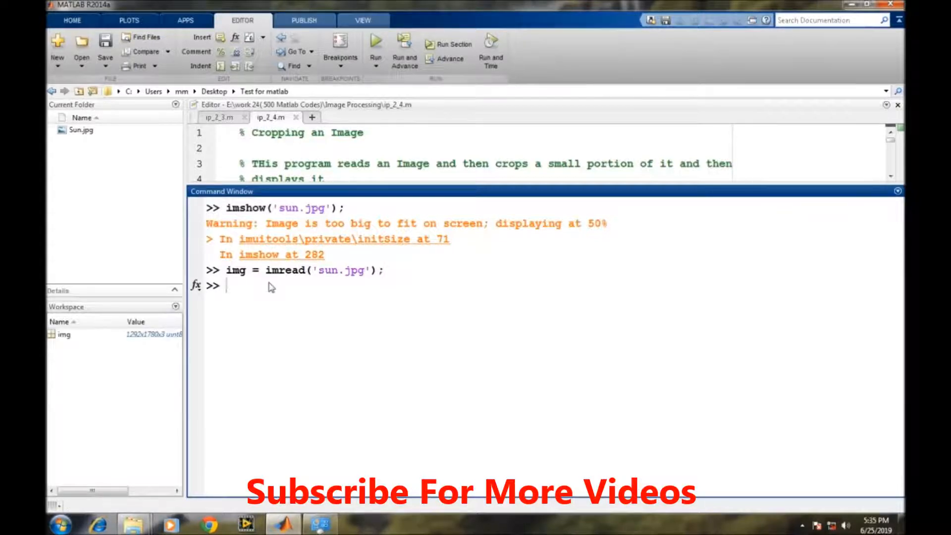
Crop img rows 300 to end, columns 1 to 500, all channels, into a via a = img(300:end,1:500,:).
text(a =)
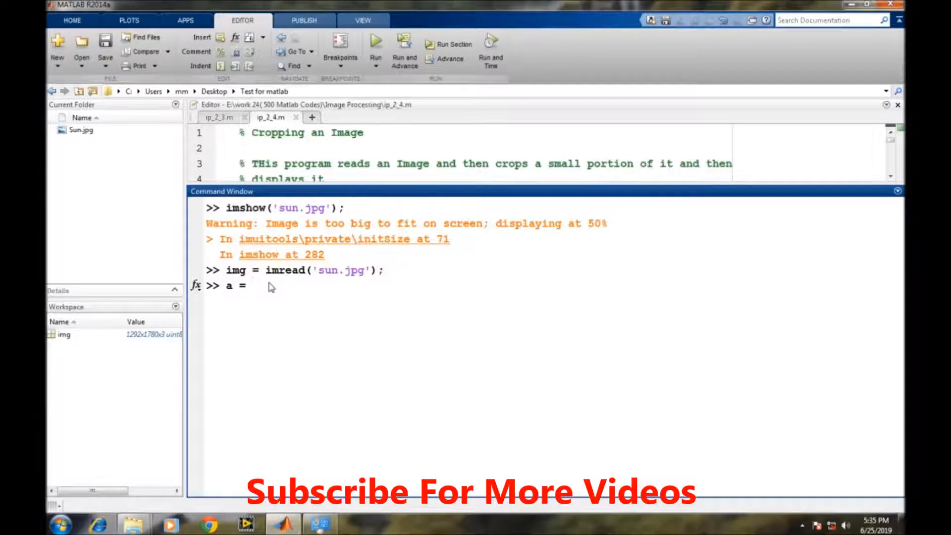
text(im)
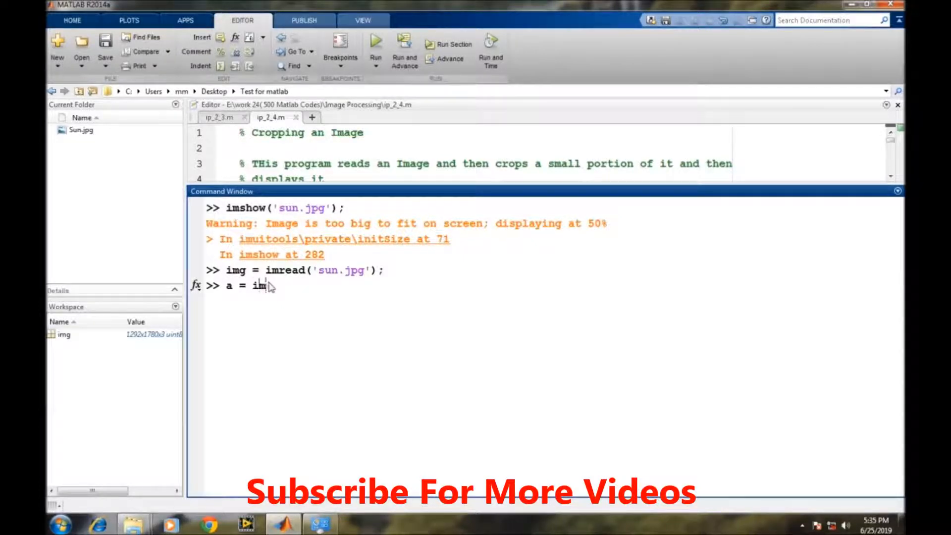
text(g()
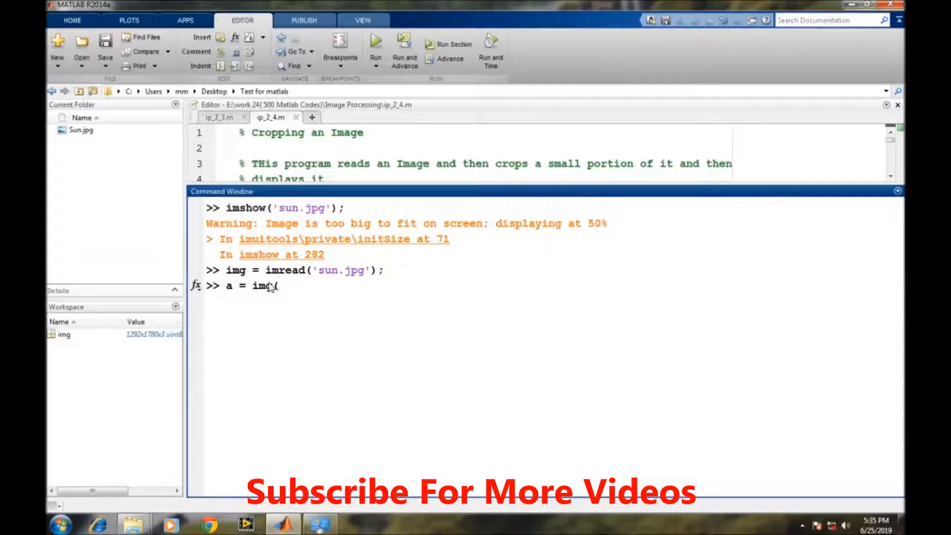
text(3)
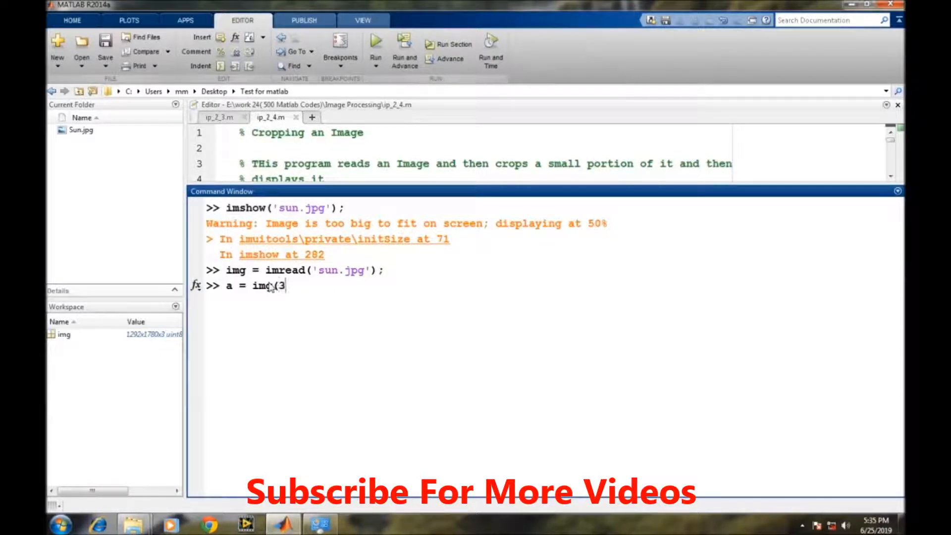
text(00:)
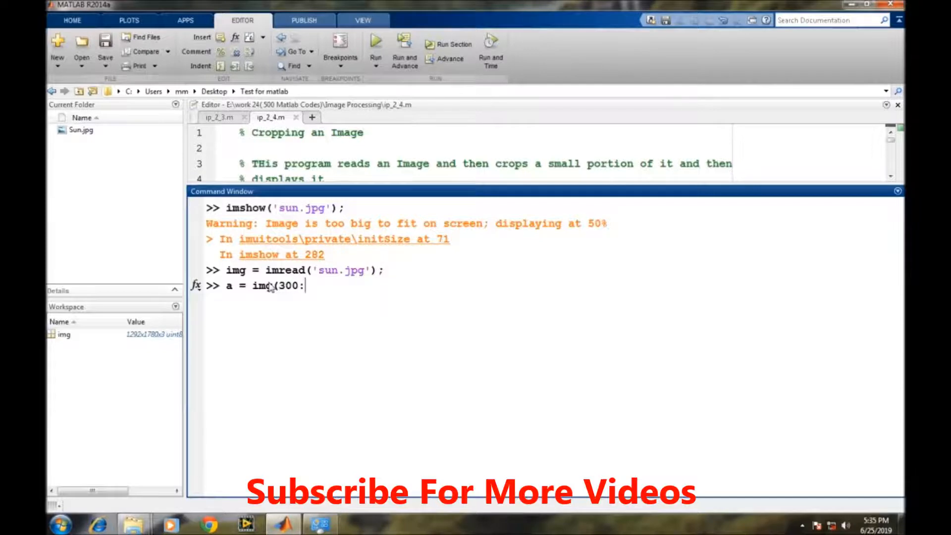
text(end,)
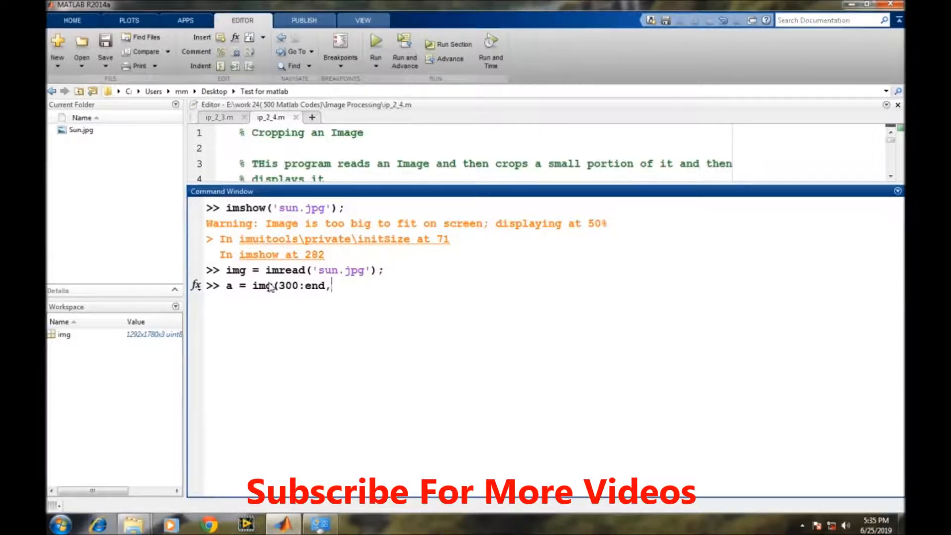
text(1:)
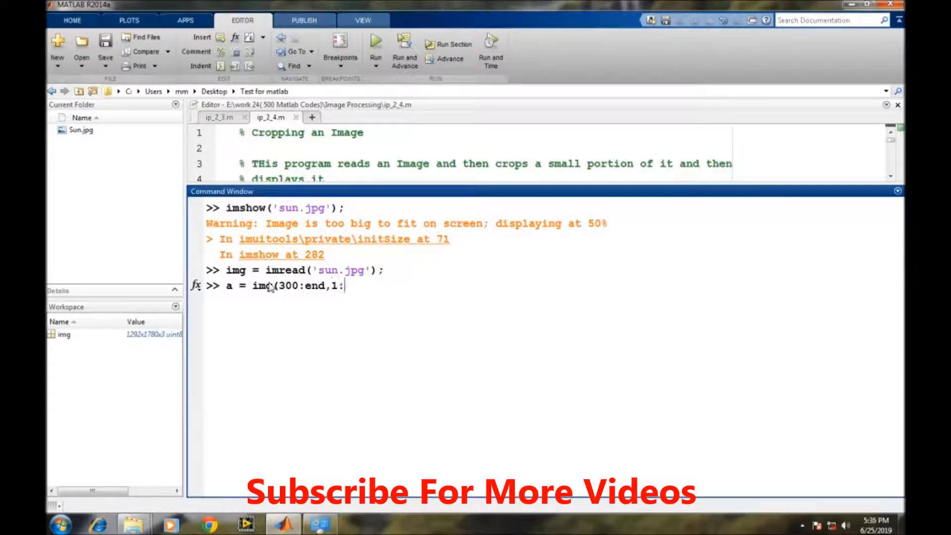
text(500);)
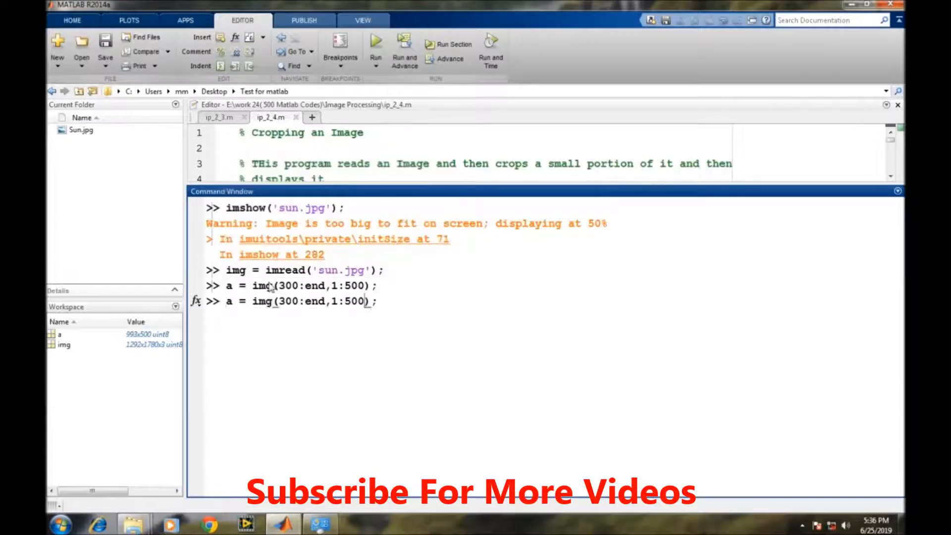
text(, :)
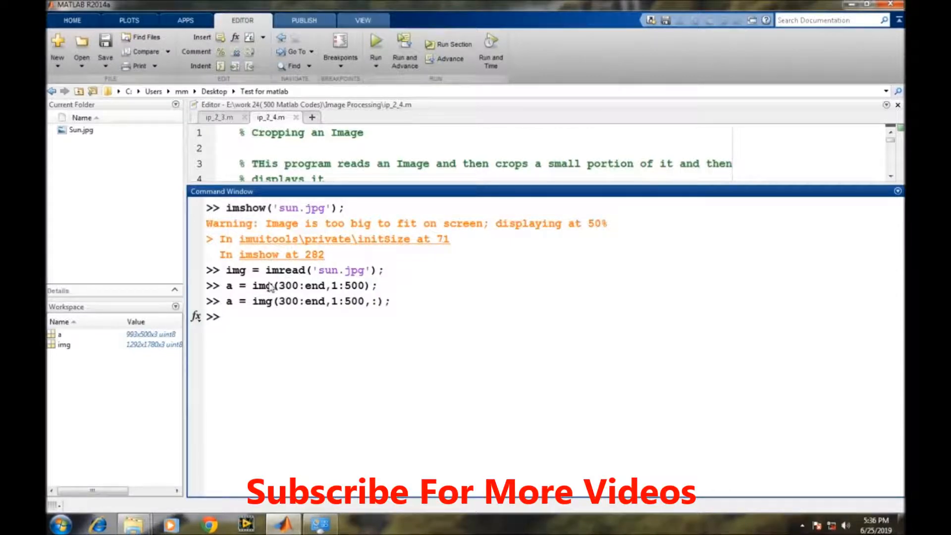
Display the cropped image a with imshow(a), then close its figure.
text(imshow()
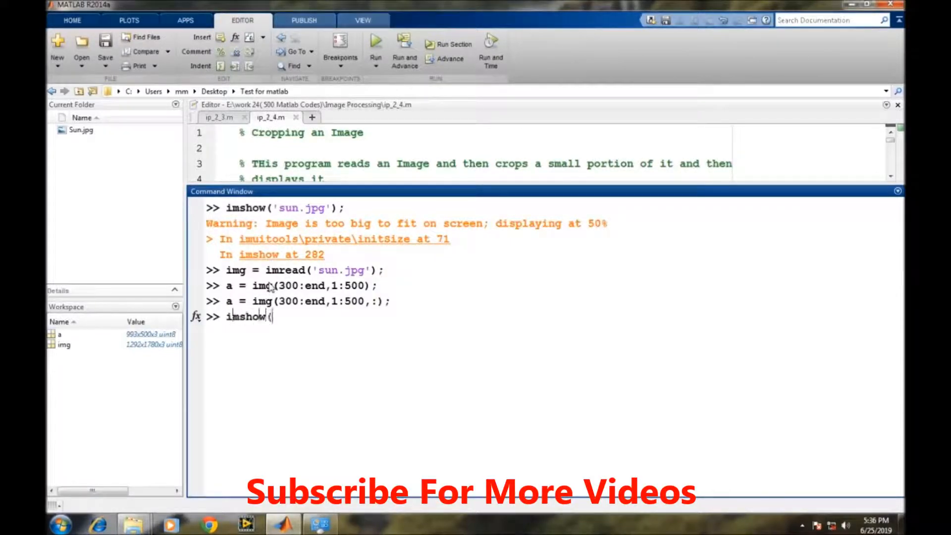
text(a))
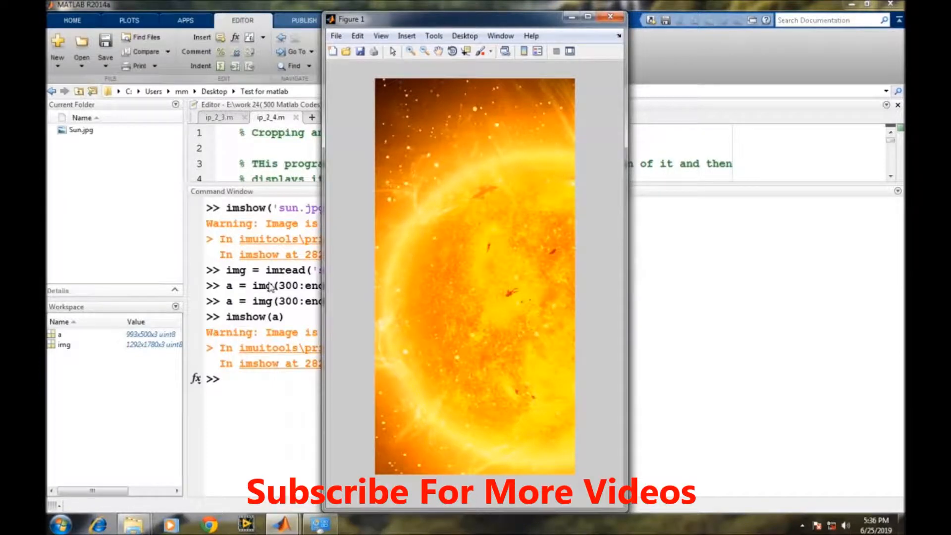
click(608, 16)
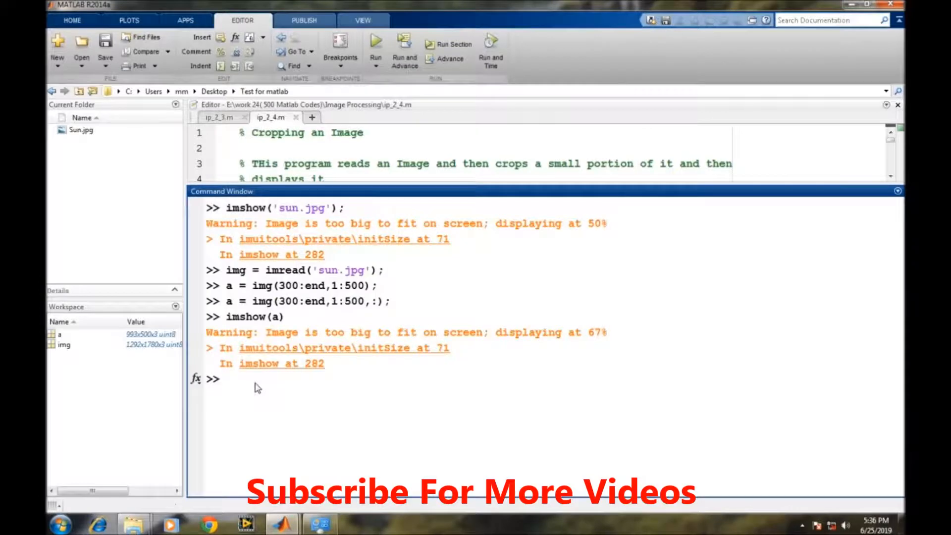
Create a new figure and show the original img in subplot(211).
text(figure;)
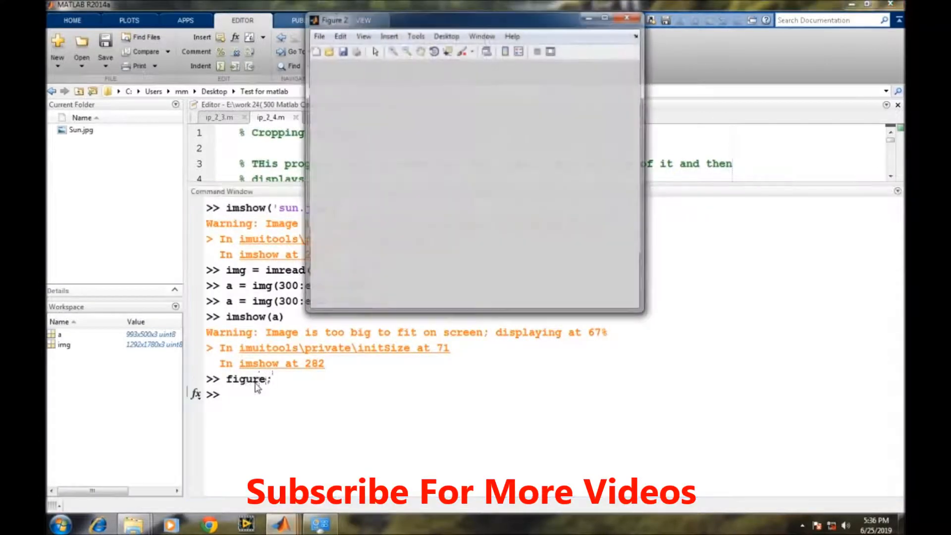
click(625, 18)
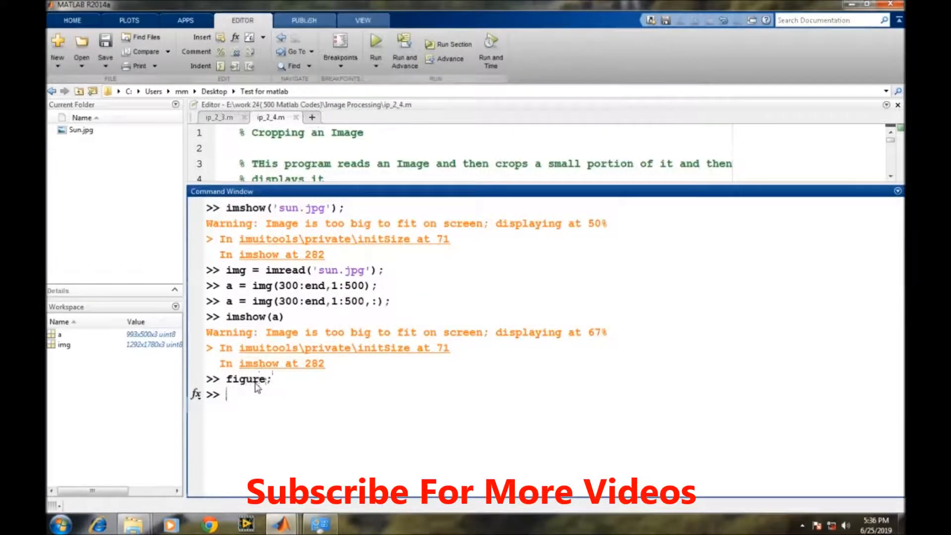
text(subplot()
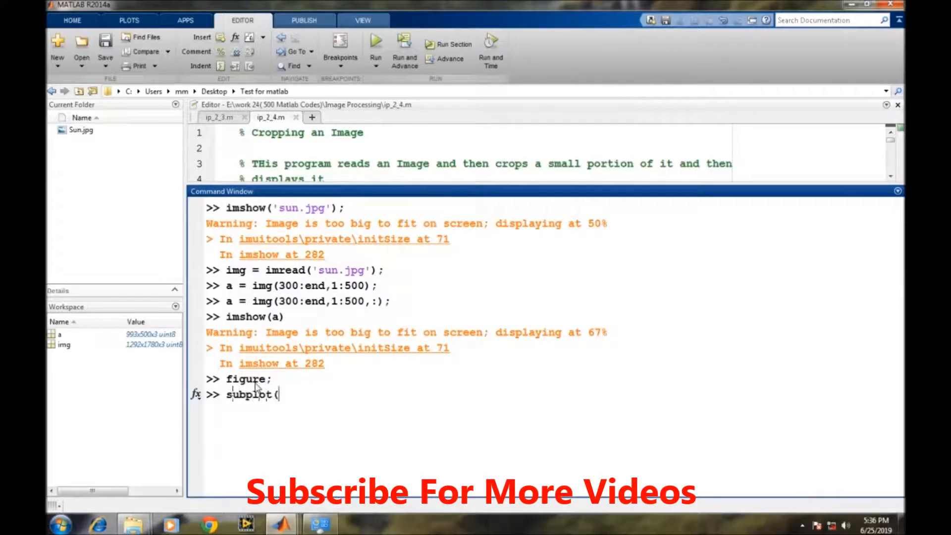
text(211)
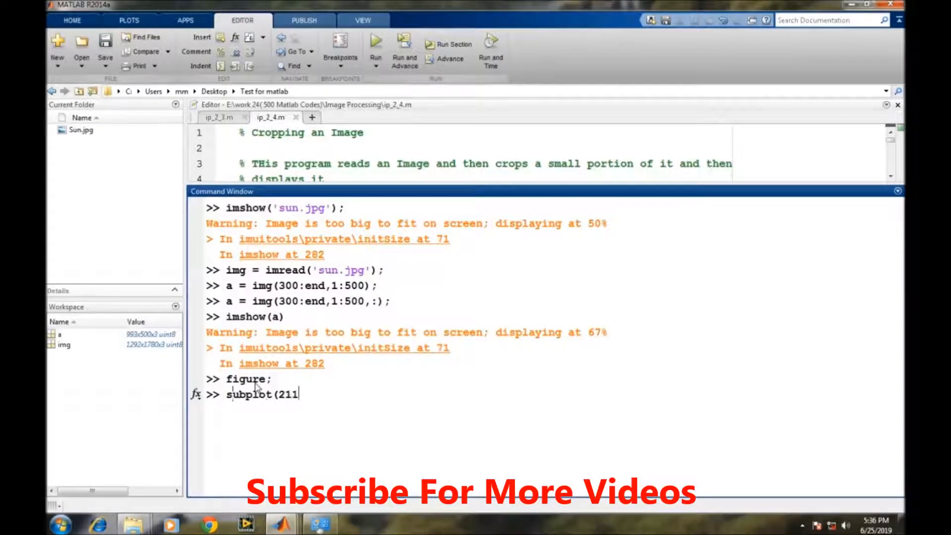
text();imsho)
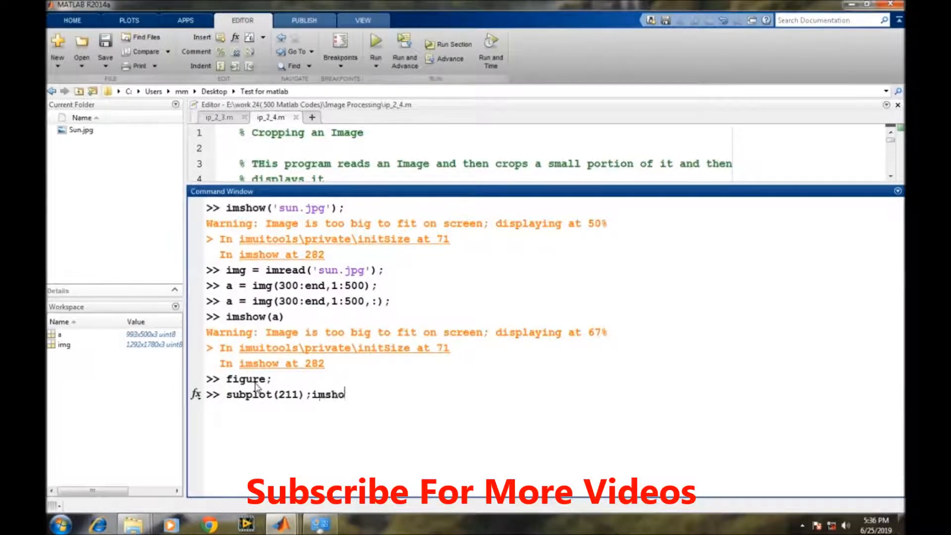
text(w(im)
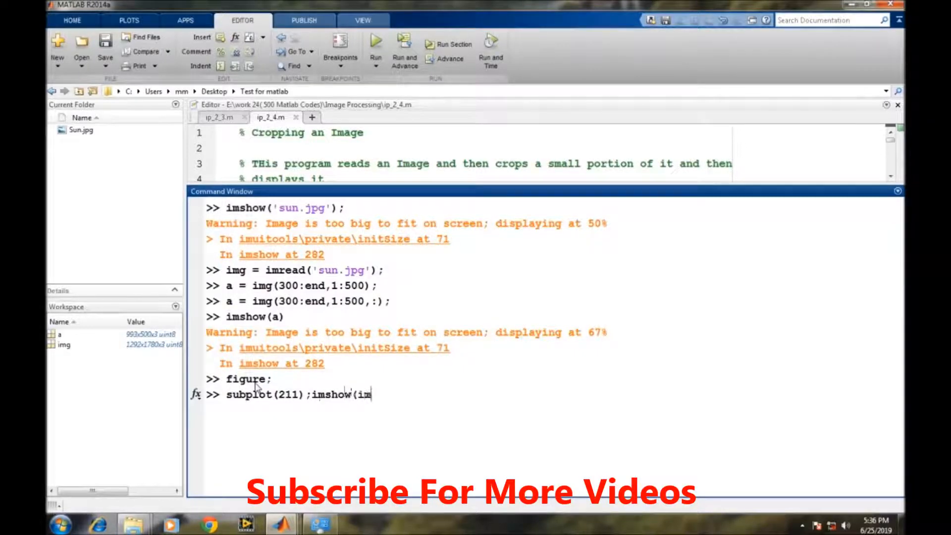
text(g);)
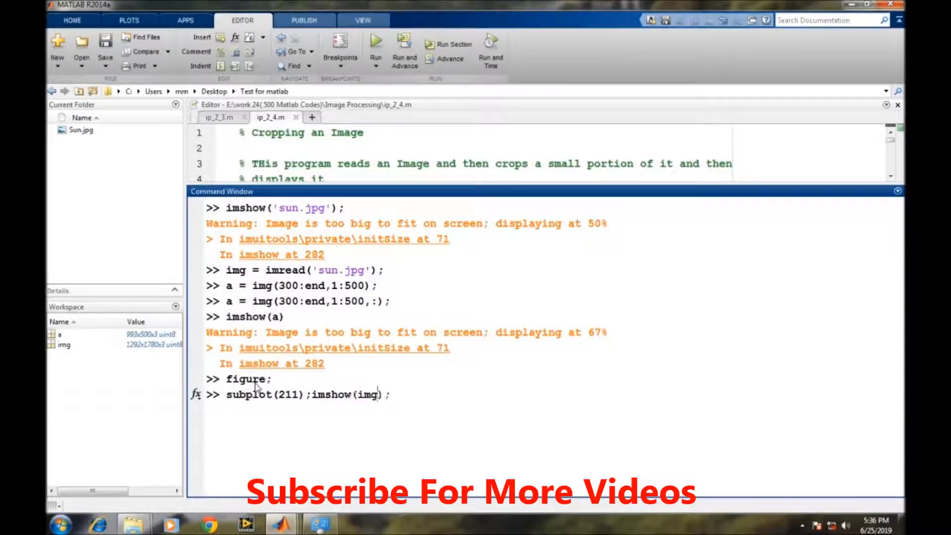
Show the cropped image a below it in subplot(212).
text(subp)
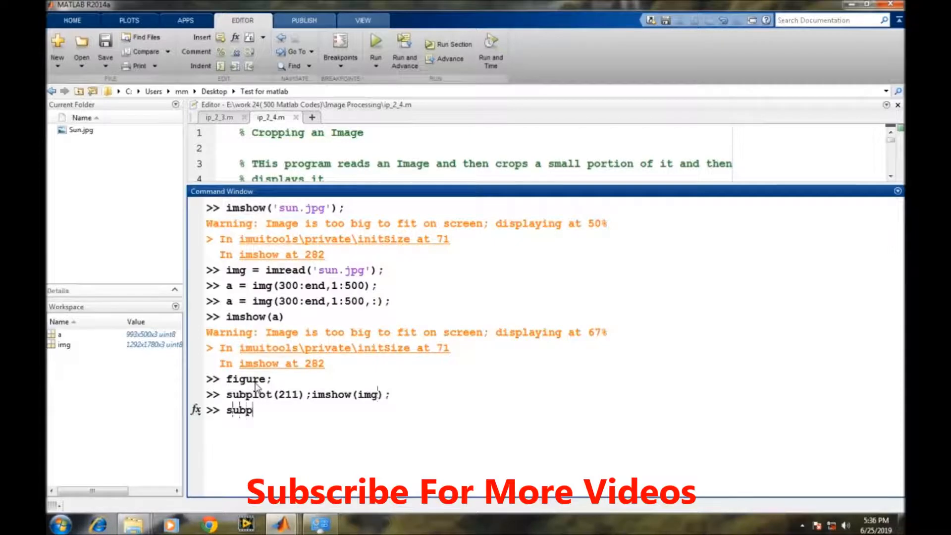
text(lot(212)
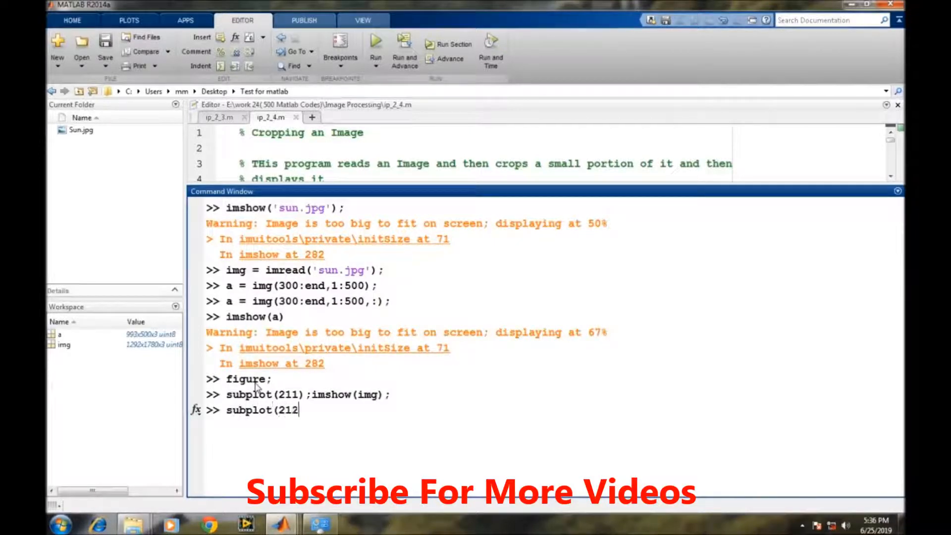
text();imshow)
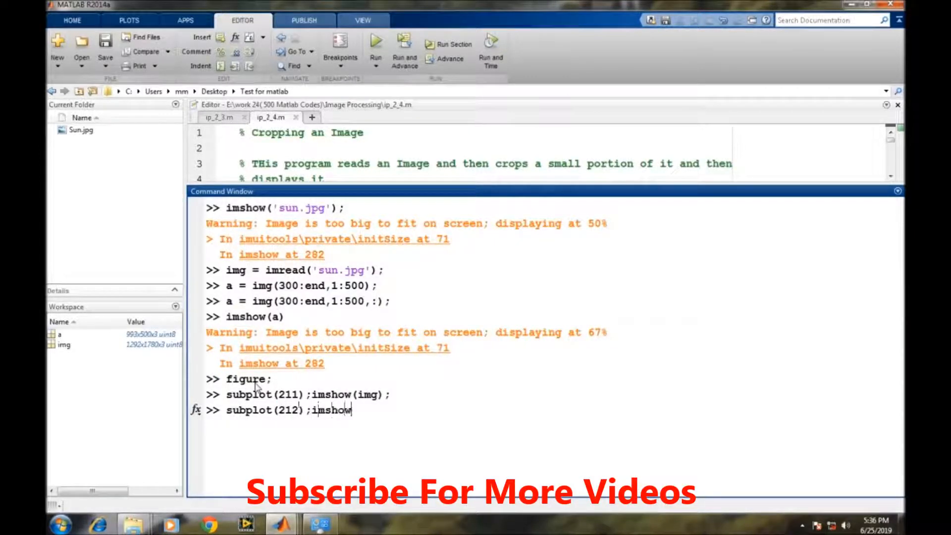
text((a) ;)
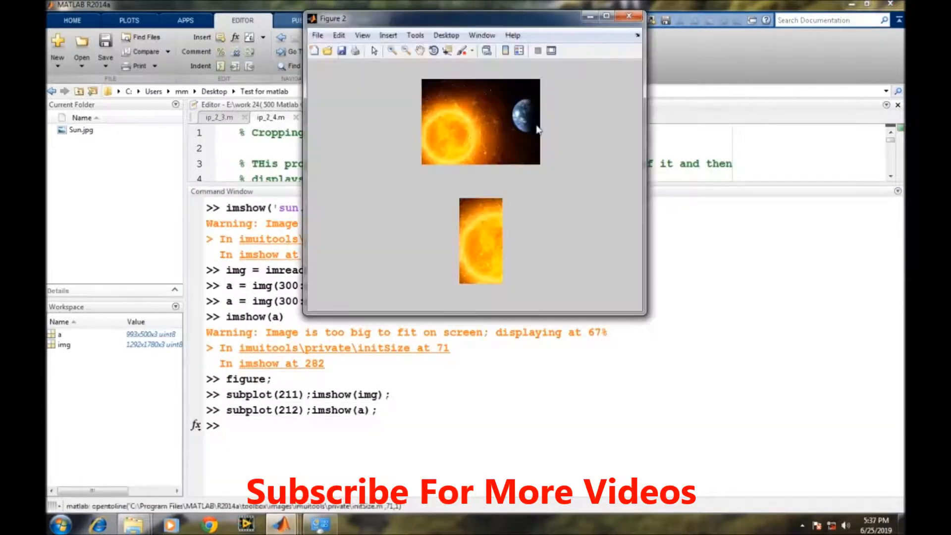
mouse_move(511, 184)
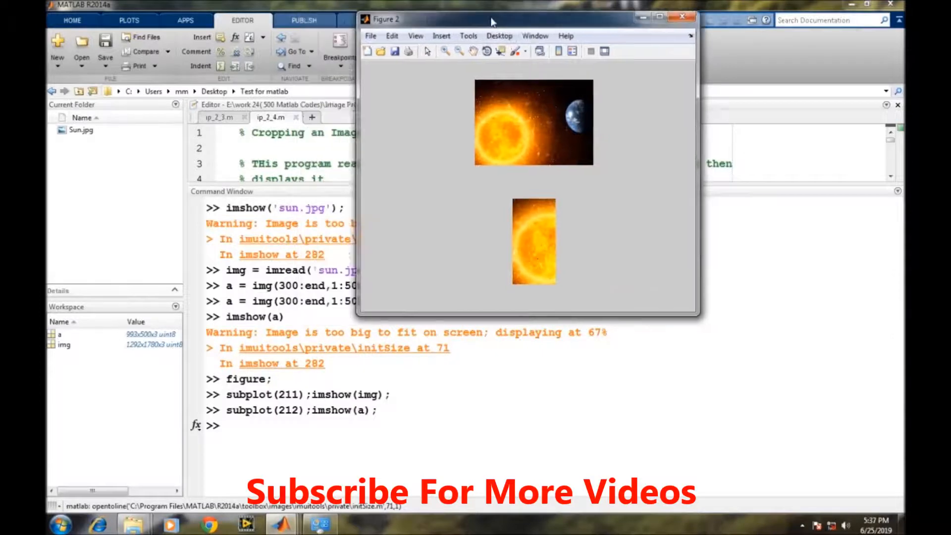
Move the comparison figure aside and return focus to the Command Window.
click(680, 16)
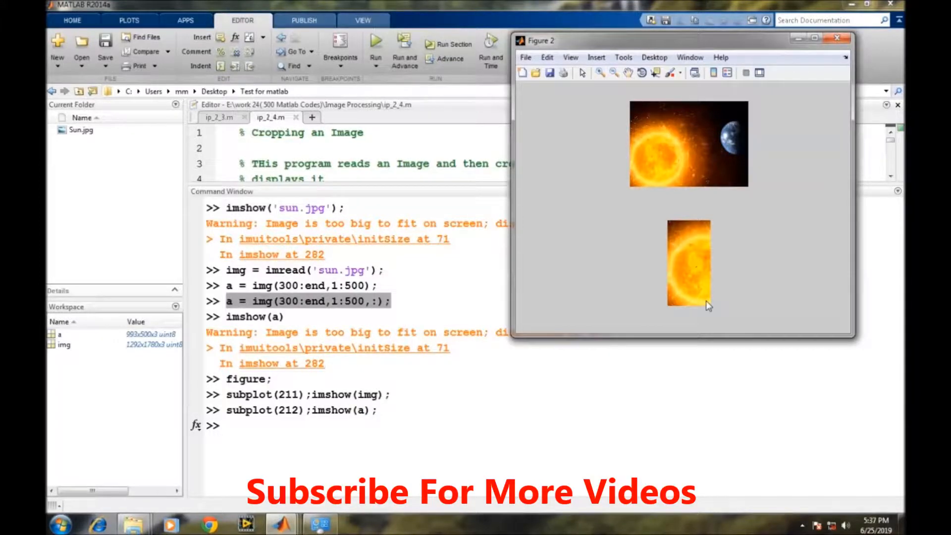
mouse_move(763, 286)
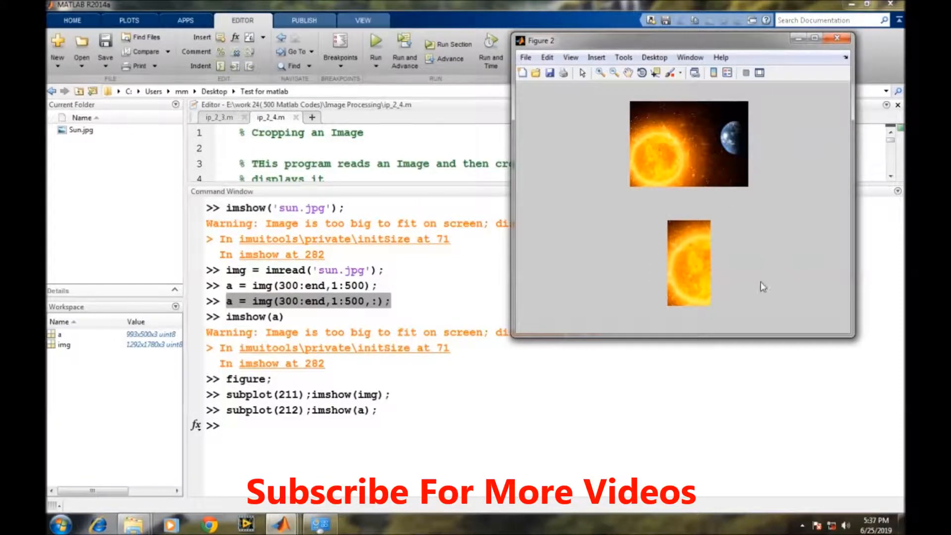
click(838, 37)
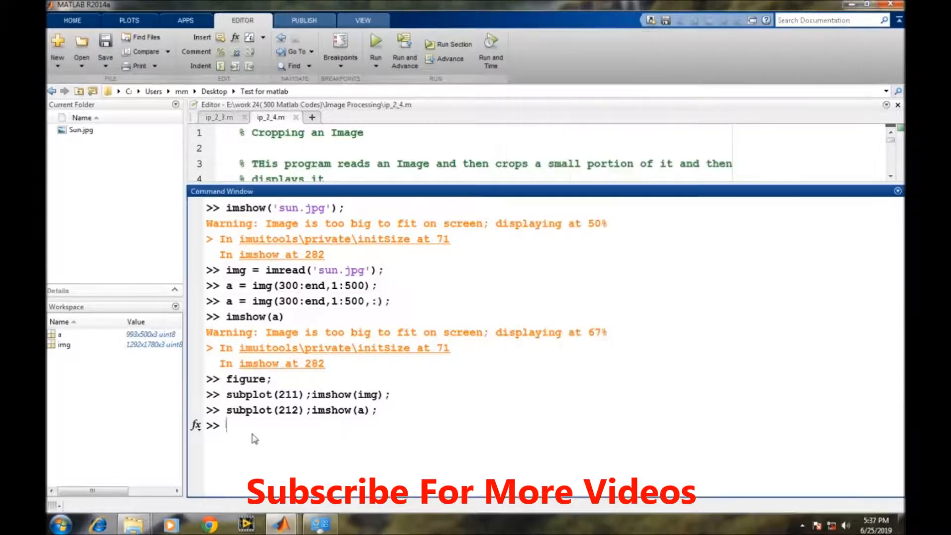
Clear the Command Window and save a as modified.jpg with imwrite(a,'modified.jpg').
text(clc)
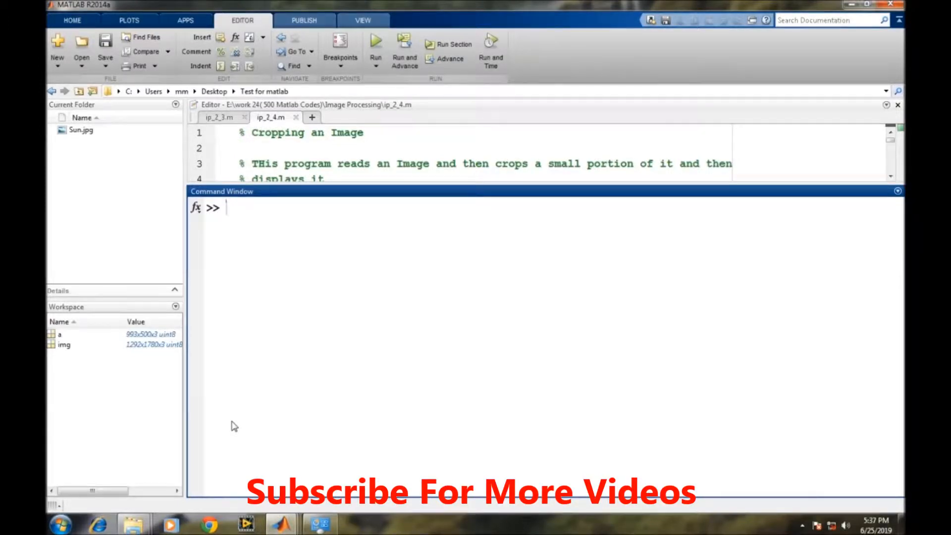
text(imwrit)
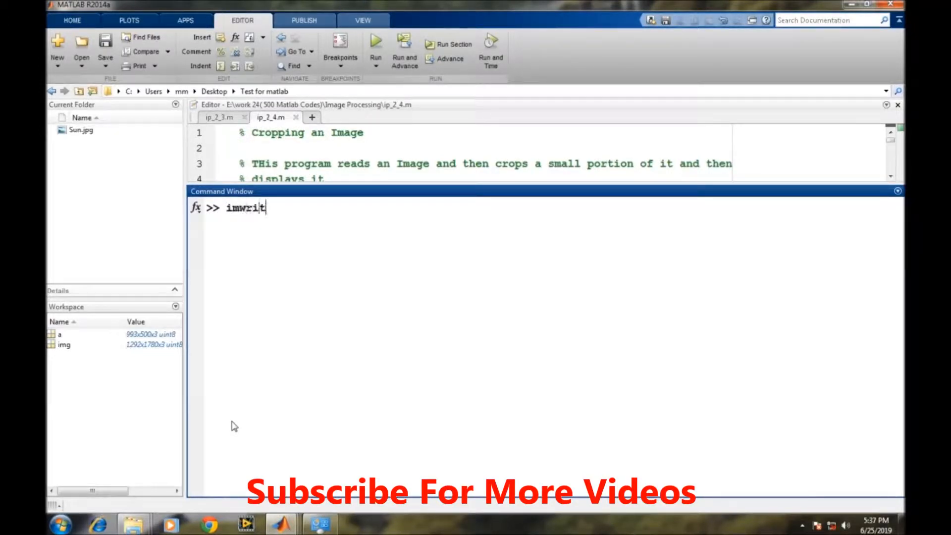
text(e(a,)
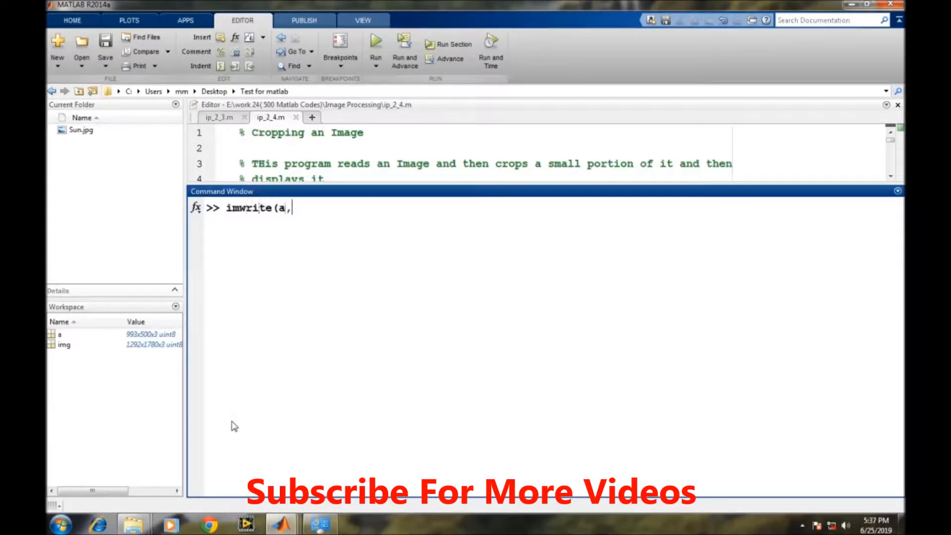
text(')
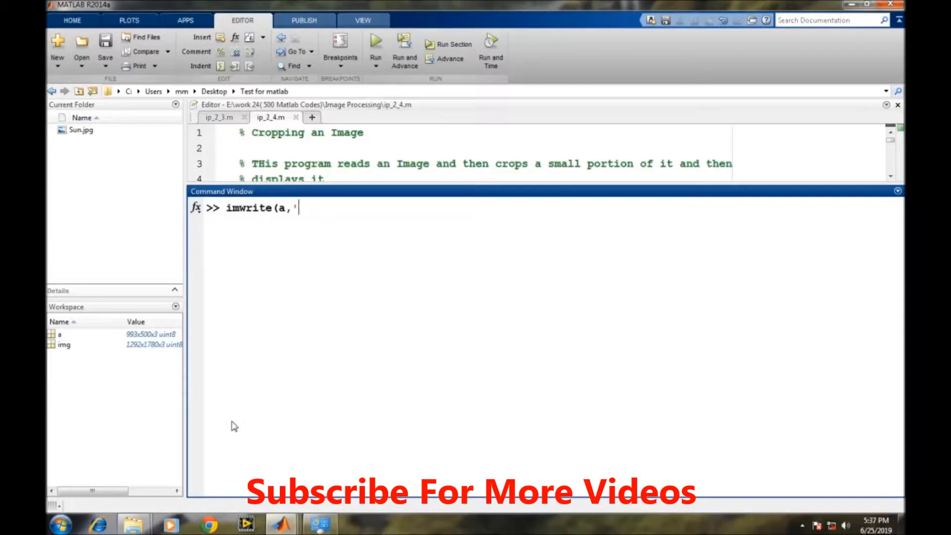
text(m)
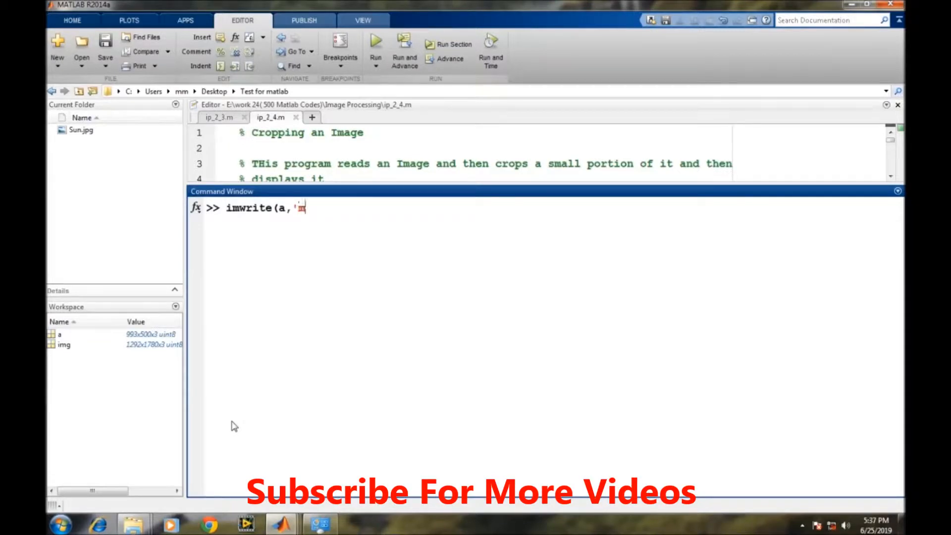
text(odified)
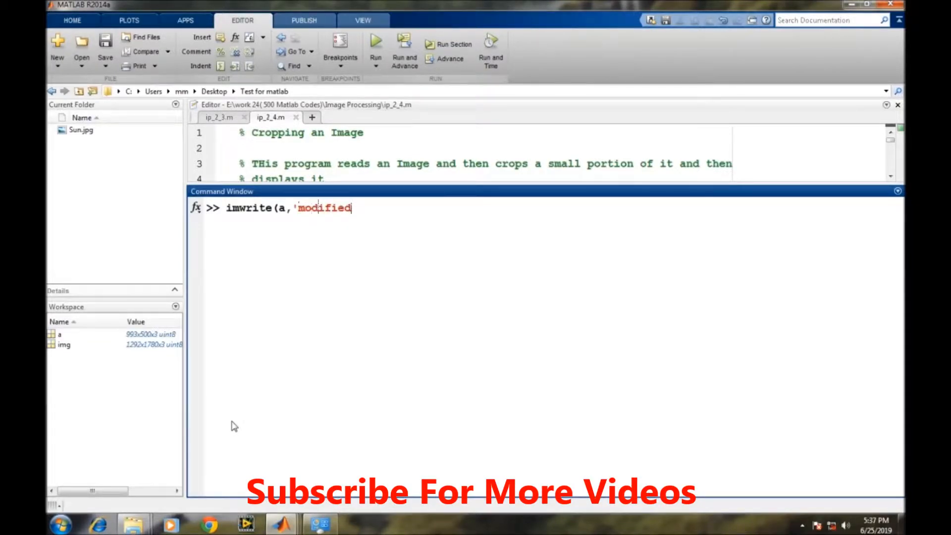
text(.jpg');)
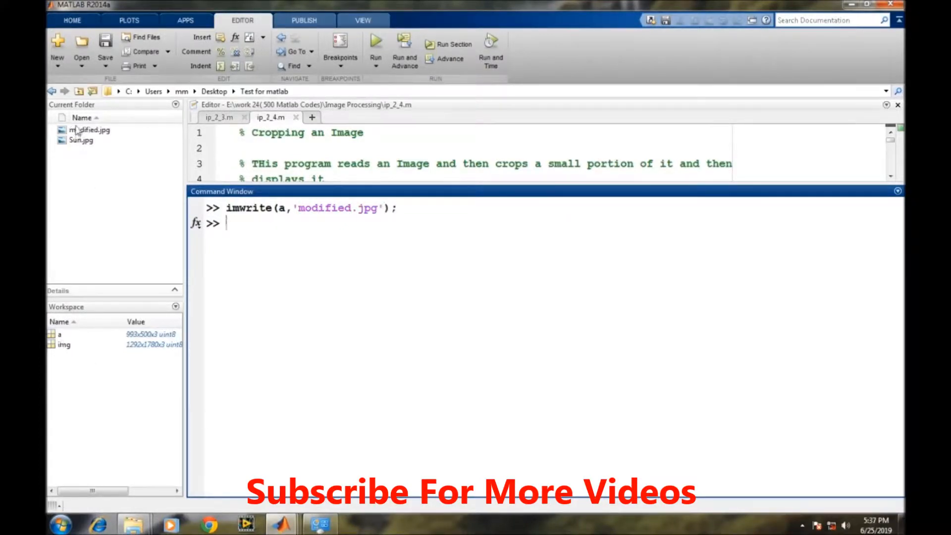
Inspect modified.jpg in the Current Folder panel and display it with imshow('modified.jpg').
click(89, 129)
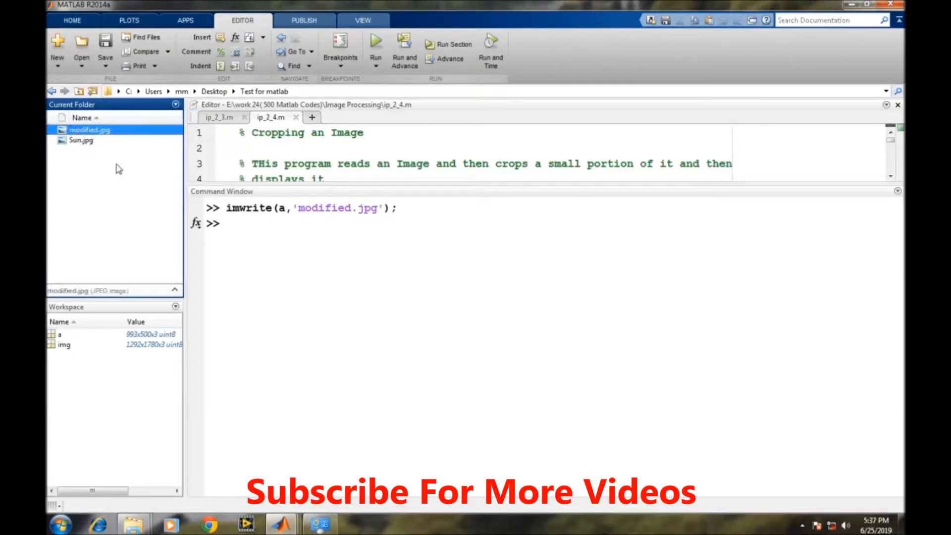
click(238, 229)
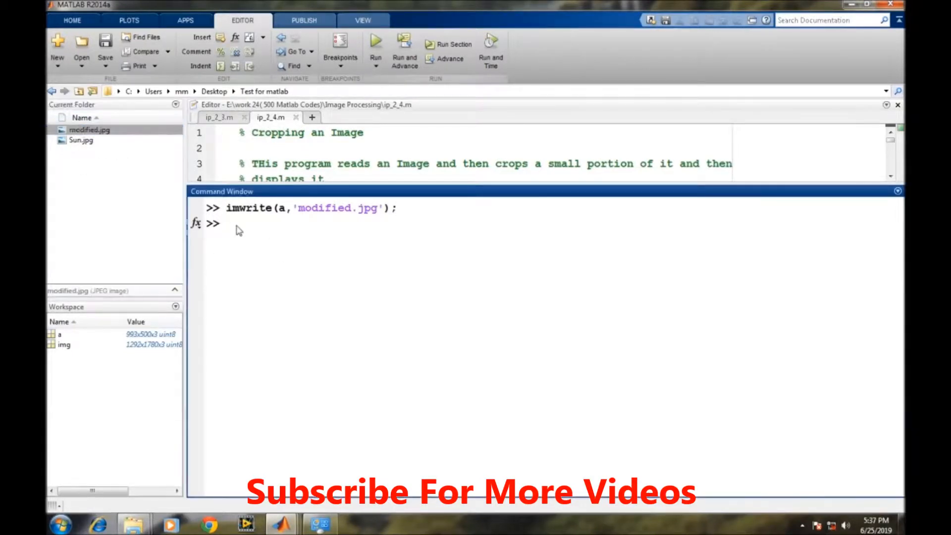
text(imshow)
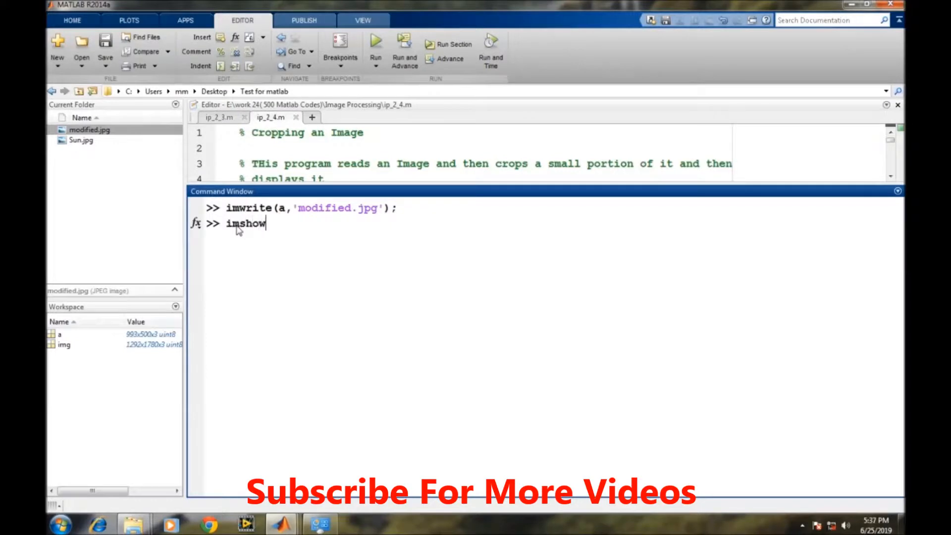
text(()
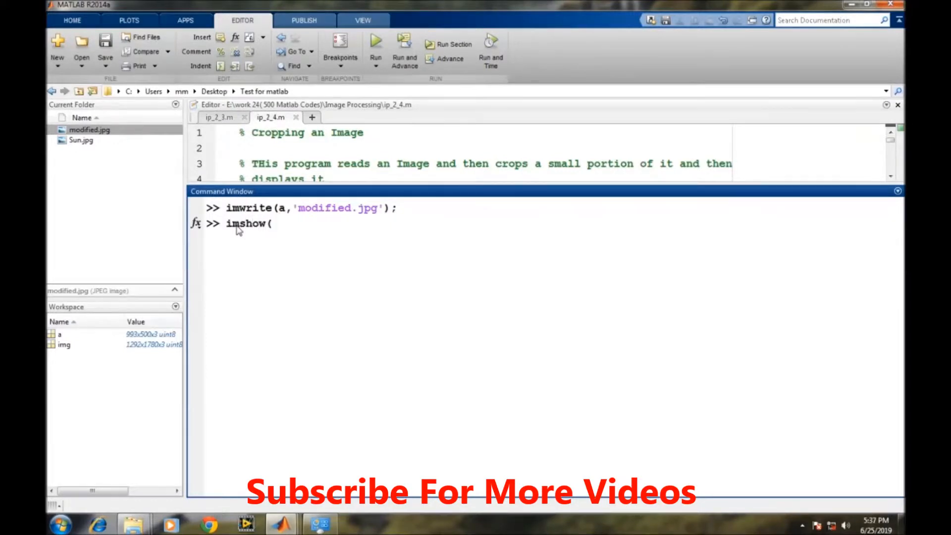
text('mo)
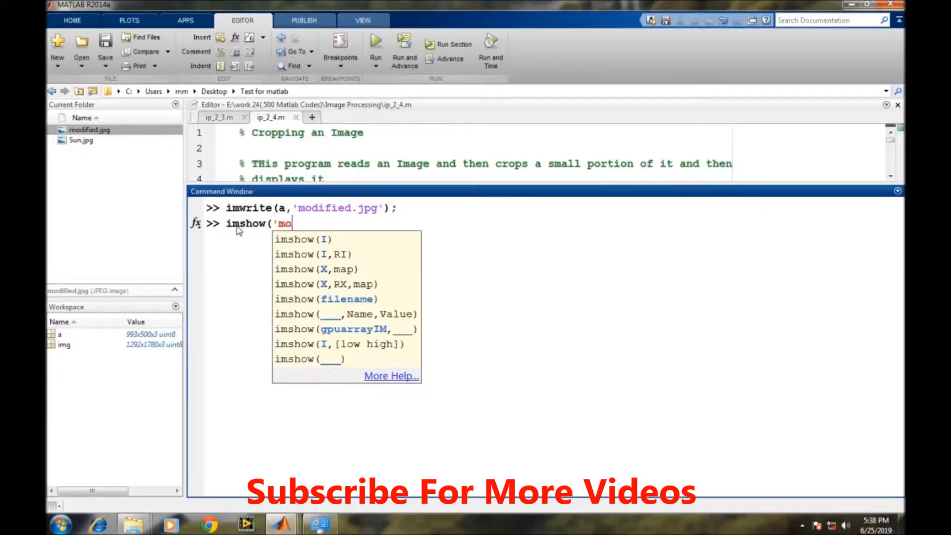
text(dified)
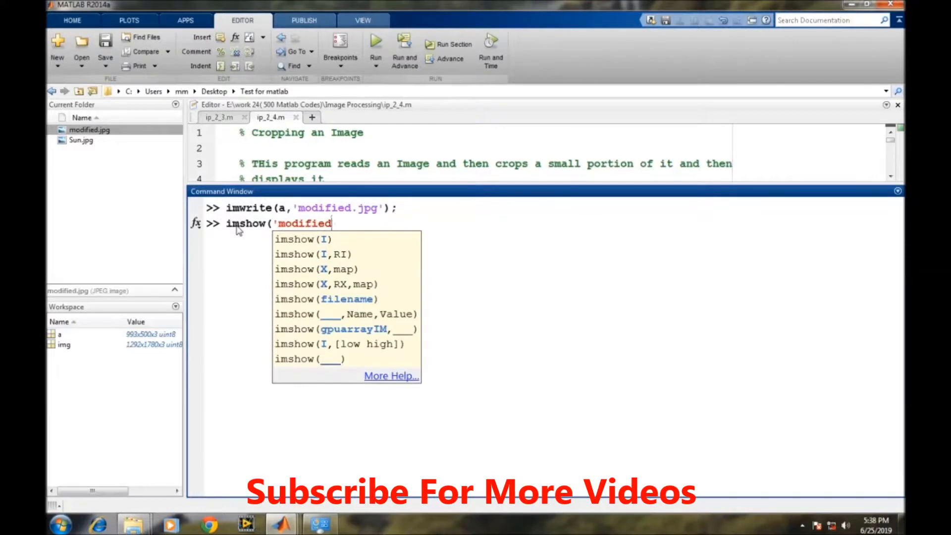
text(.jpg')
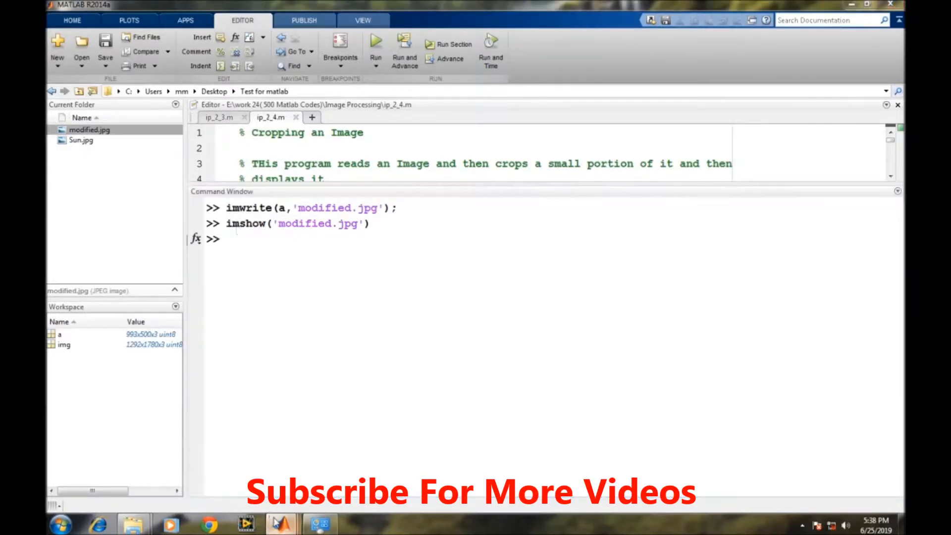
click(261, 239)
text(close all;)
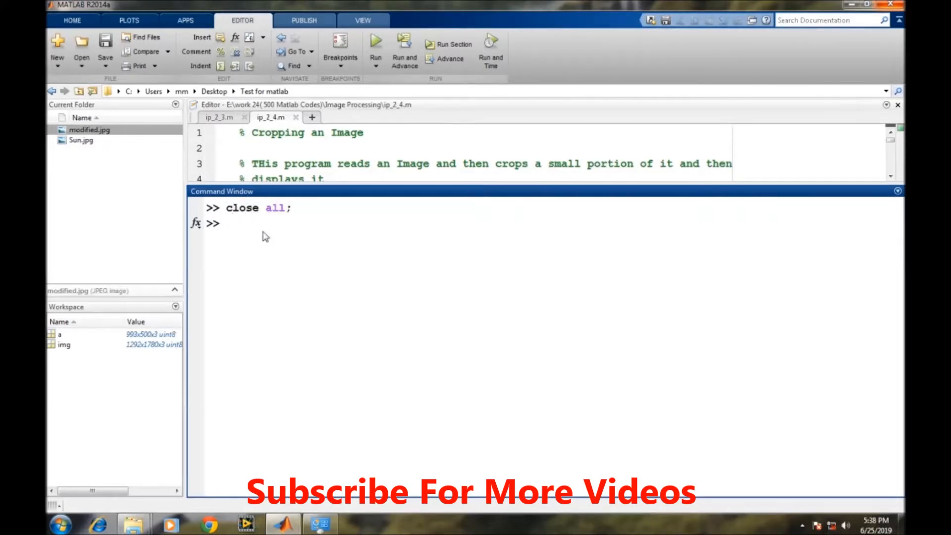
Redisplay the saved modified.jpg cropped sun image in a fresh figure with imshow.
text(imshow()
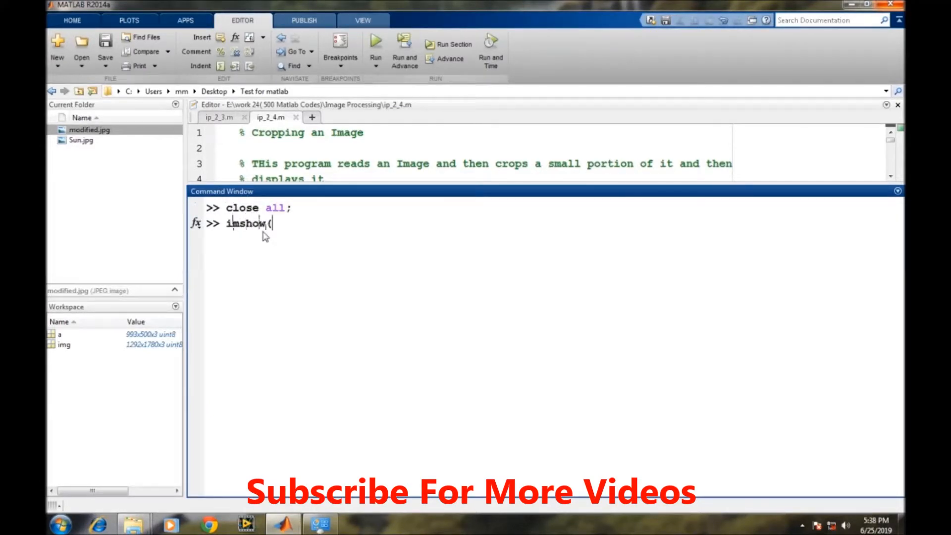
text('modified)
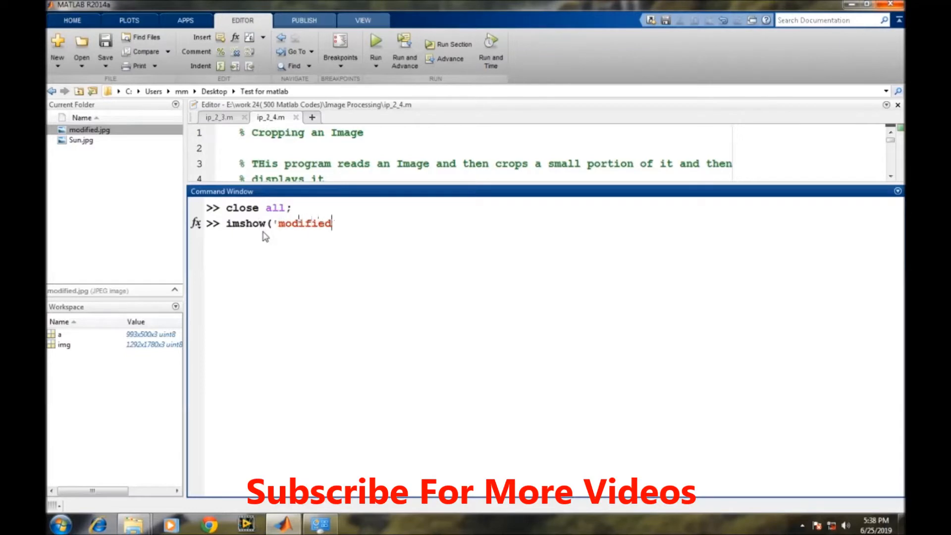
text(.jpl)
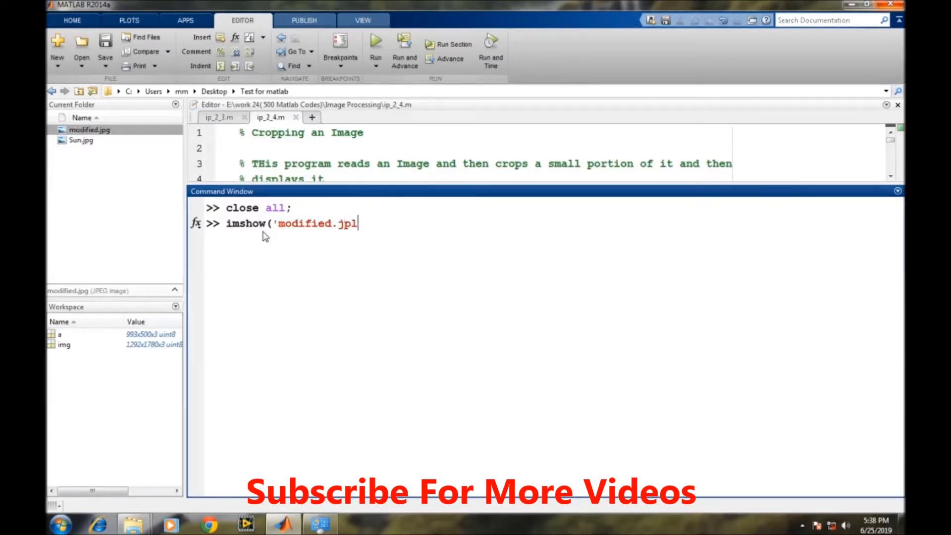
text(g');)
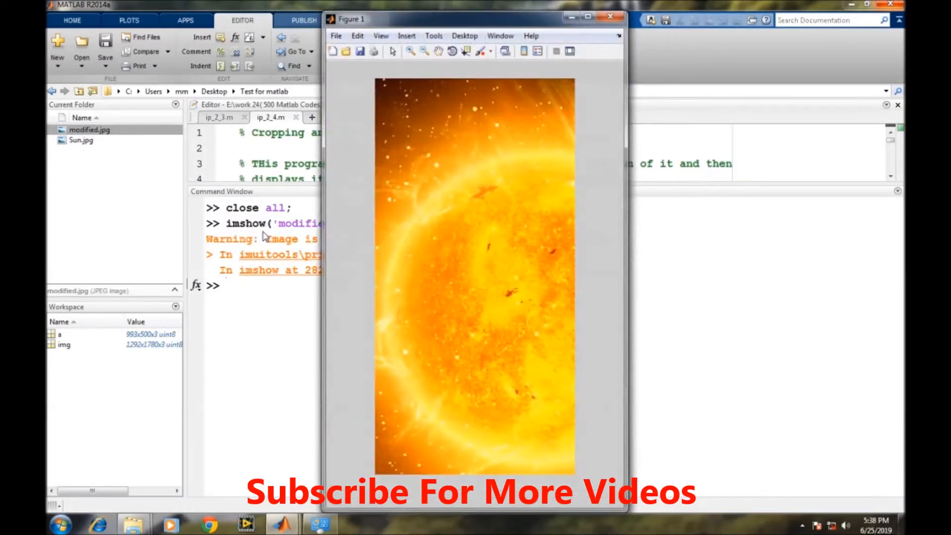
mouse_move(511, 185)
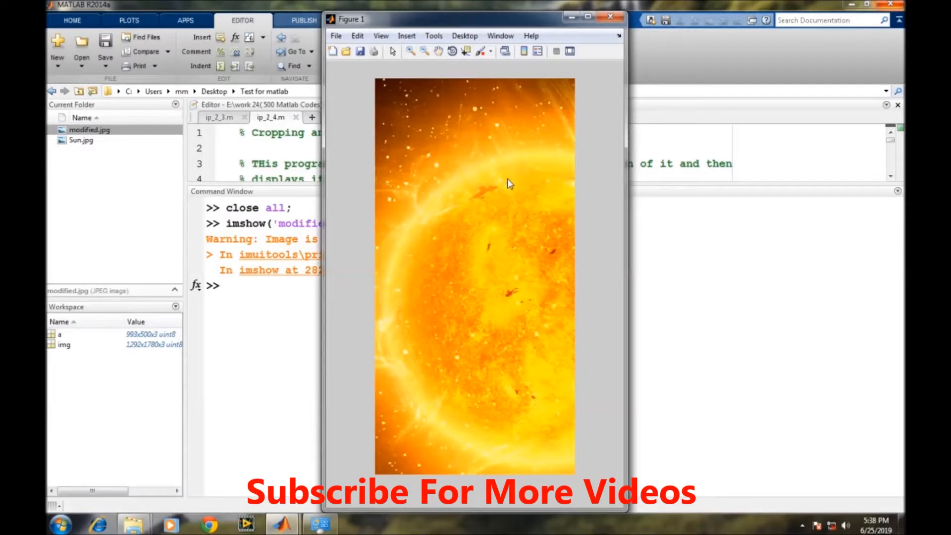
mouse_move(514, 339)
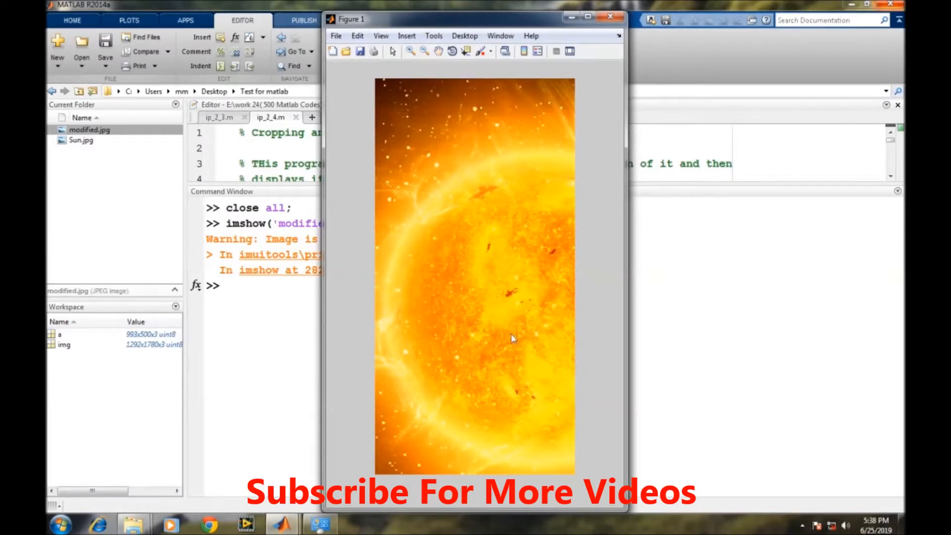
mouse_move(547, 503)
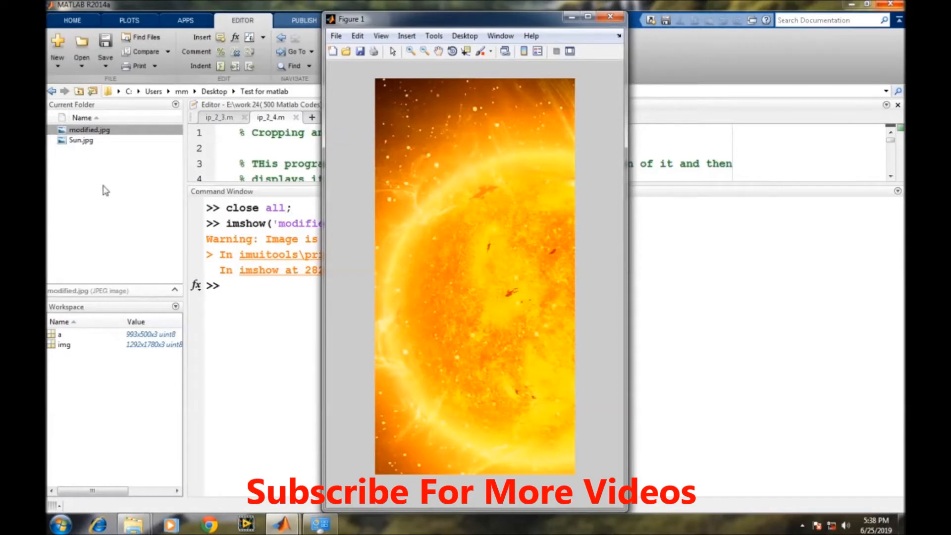
mouse_move(613, 346)
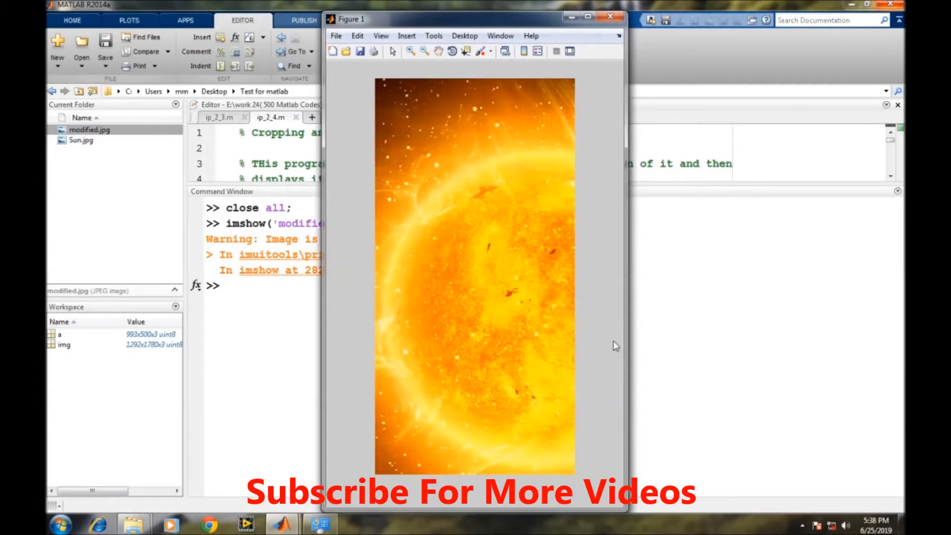
mouse_move(586, 333)
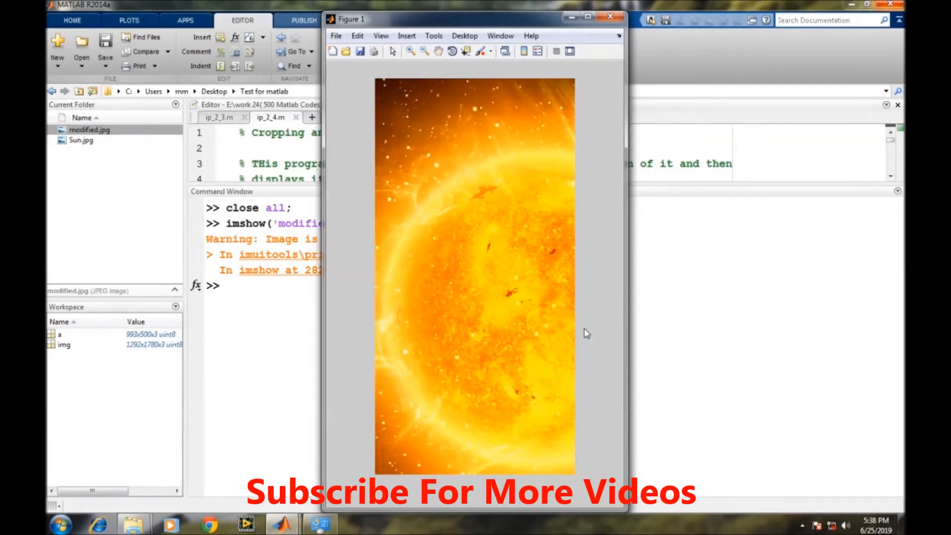